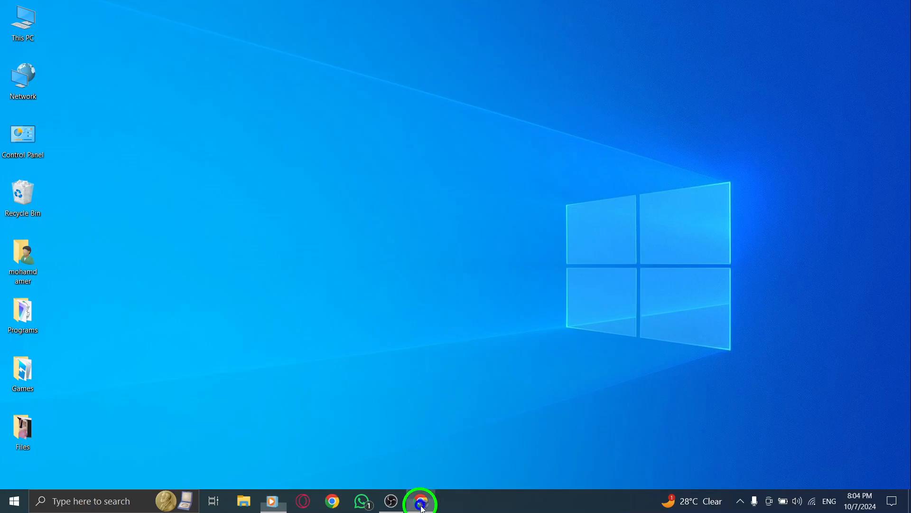
# Step: Bring up the Facebook feed and open the account menu showing your profile and Owls Band
pyautogui.click(420, 500)
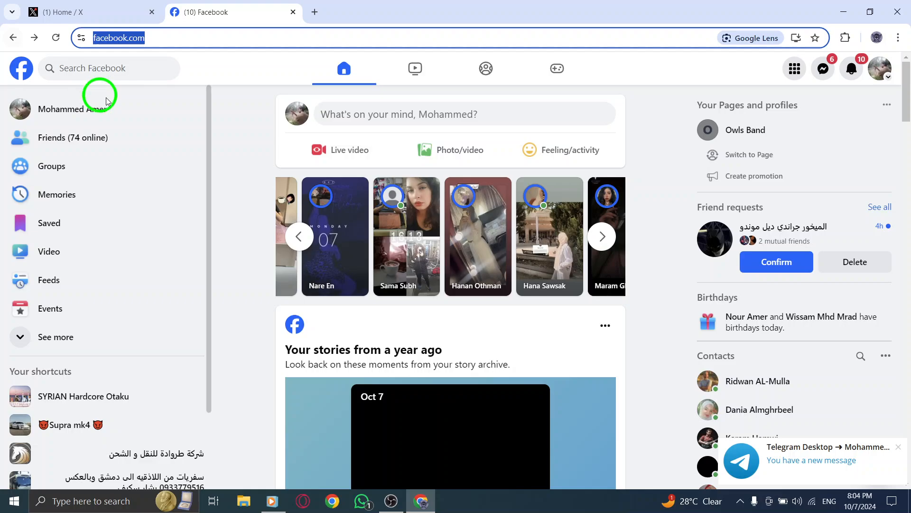
pyautogui.moveTo(228, 150)
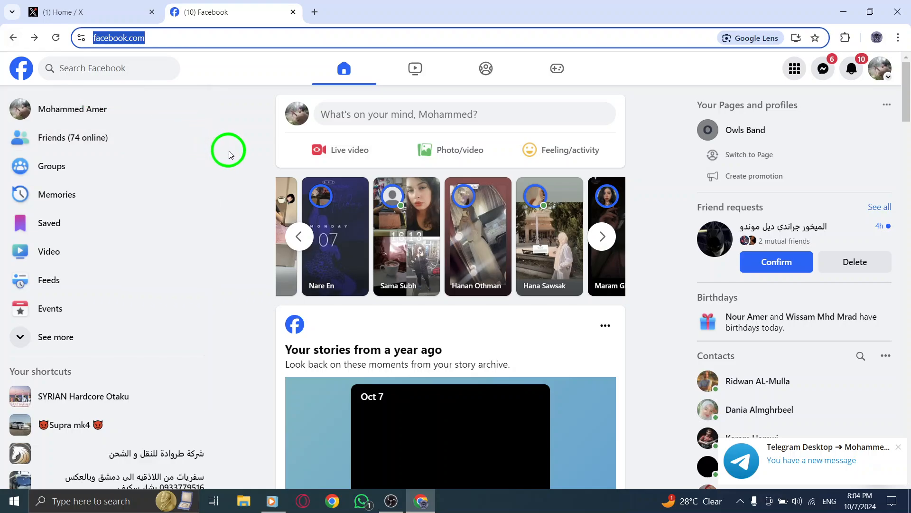
pyautogui.click(601, 236)
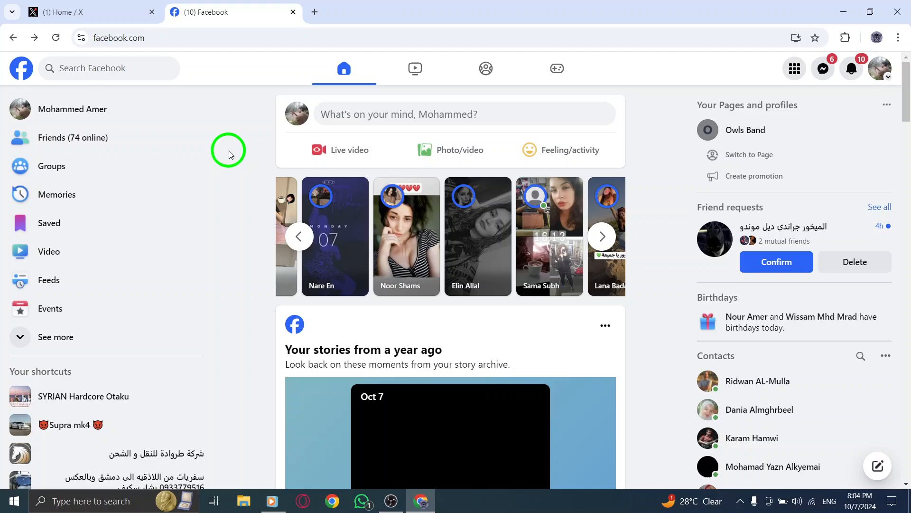
pyautogui.moveTo(235, 152)
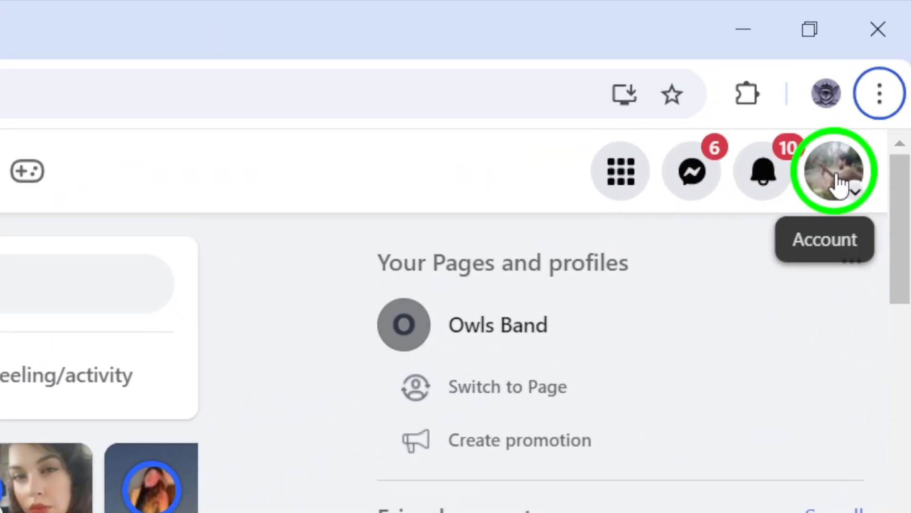
pyautogui.click(834, 170)
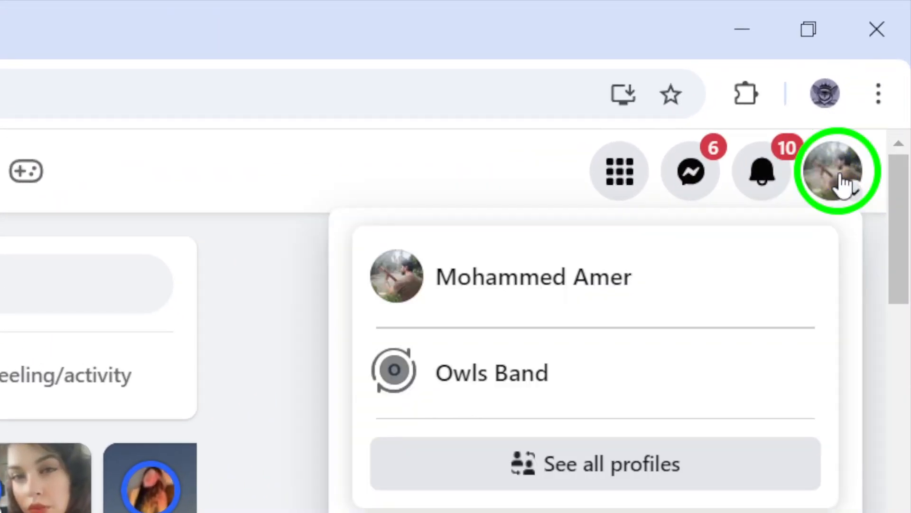
pyautogui.scroll(-3)
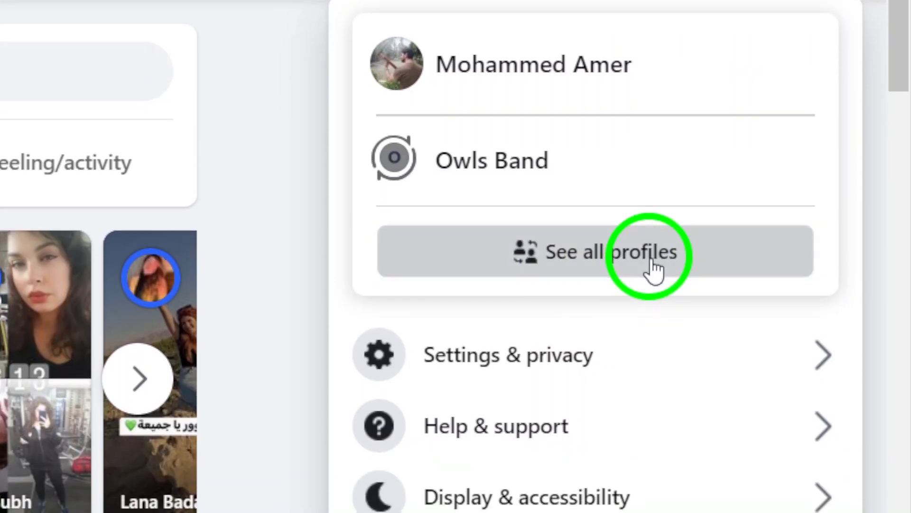
pyautogui.click(593, 251)
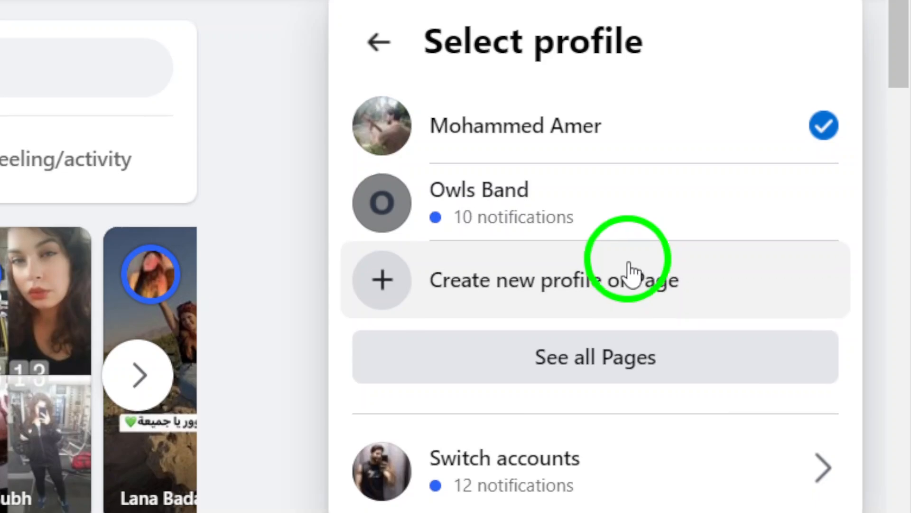
pyautogui.scroll(-3)
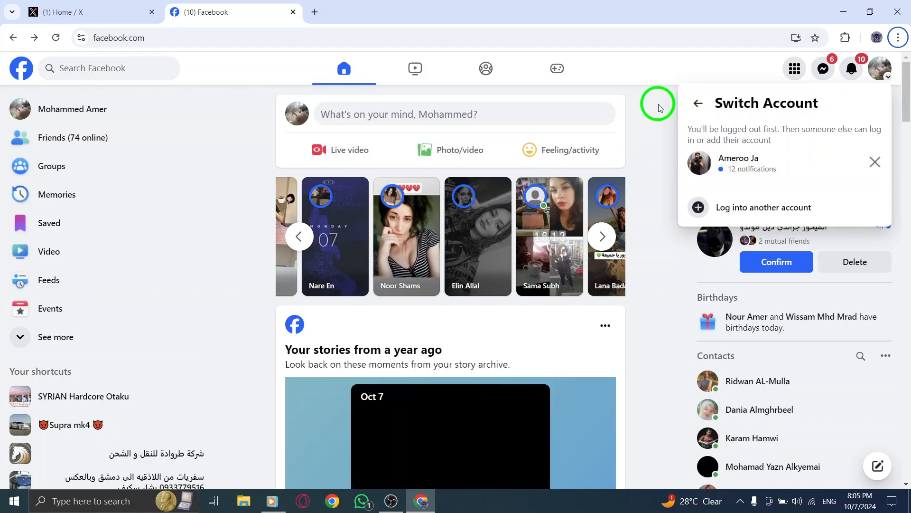
# Step: Dismiss the Switch Account panel to return to the home feed
pyautogui.click(698, 103)
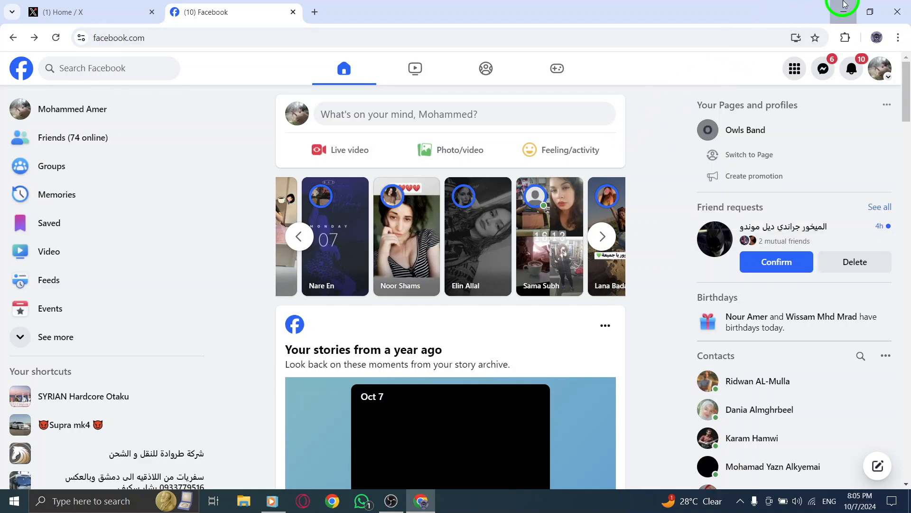